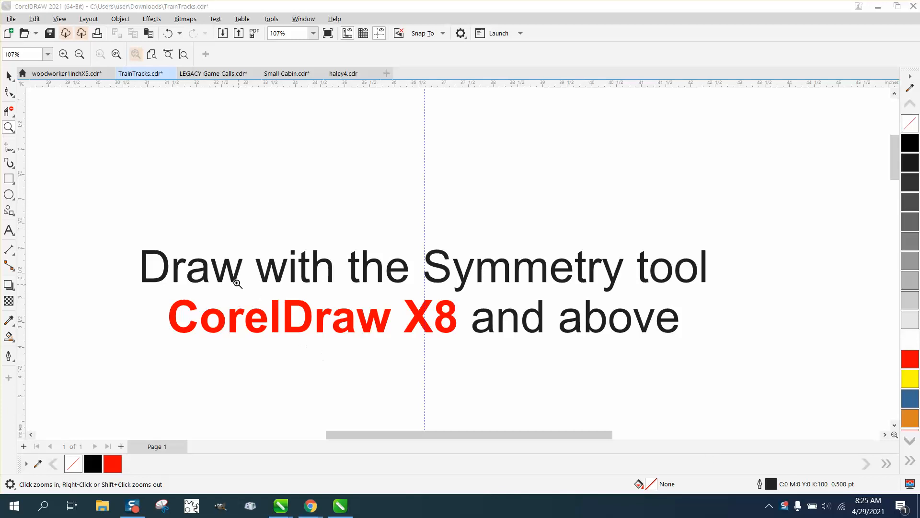
mouse_move(344, 277)
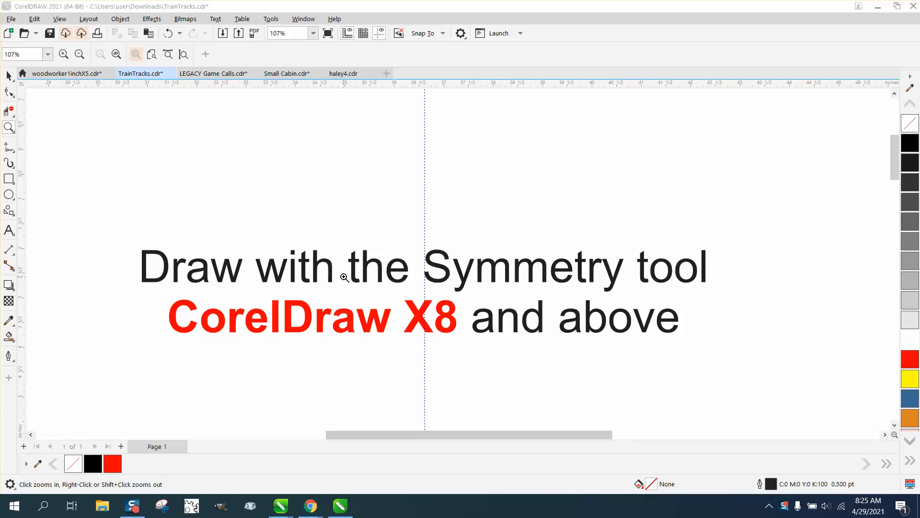
mouse_move(642, 276)
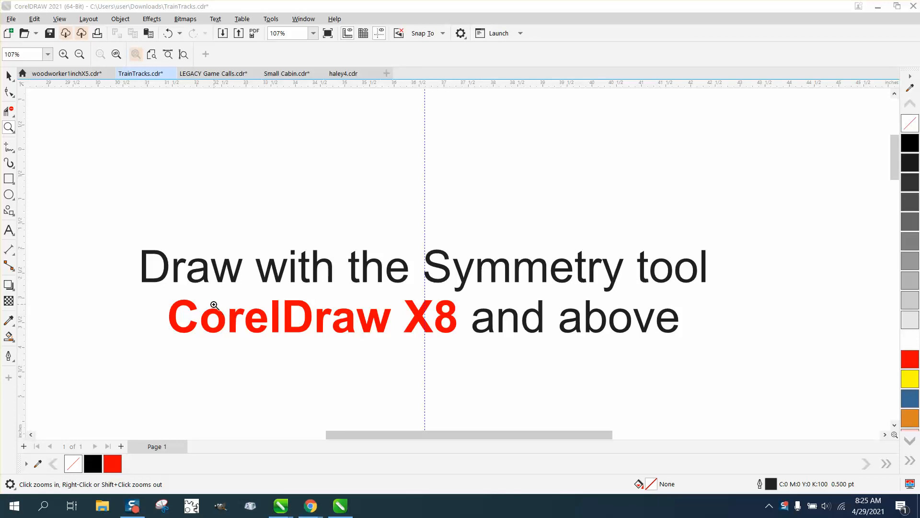
mouse_move(414, 332)
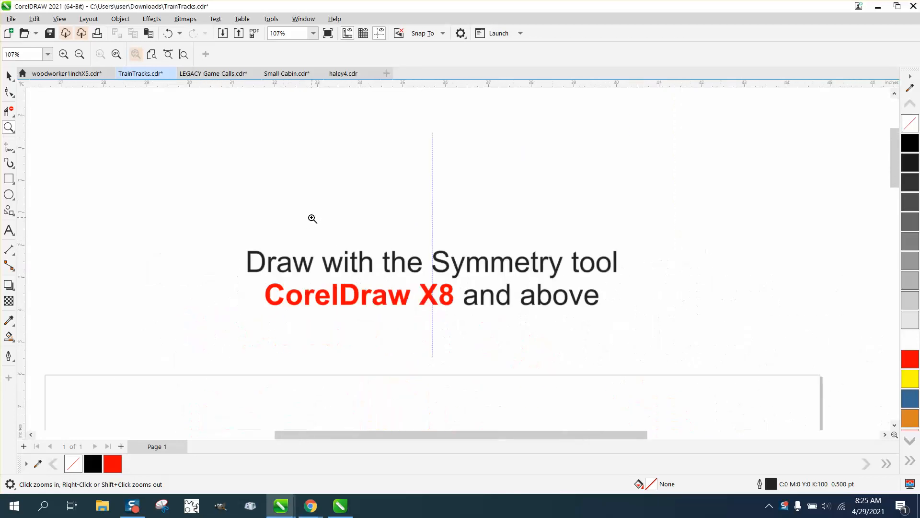
Draw a circle about 3.6 inches across with the Ellipse tool and select it.
right_click(312, 219)
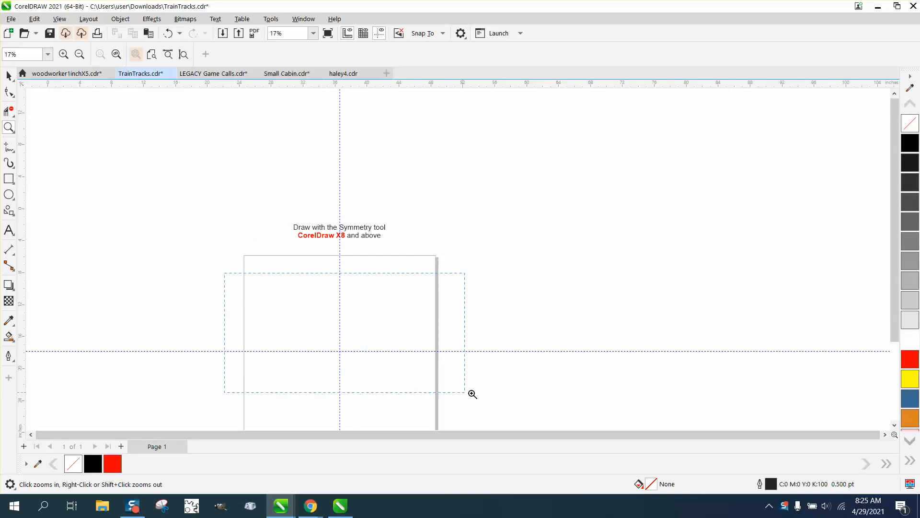
click(472, 394)
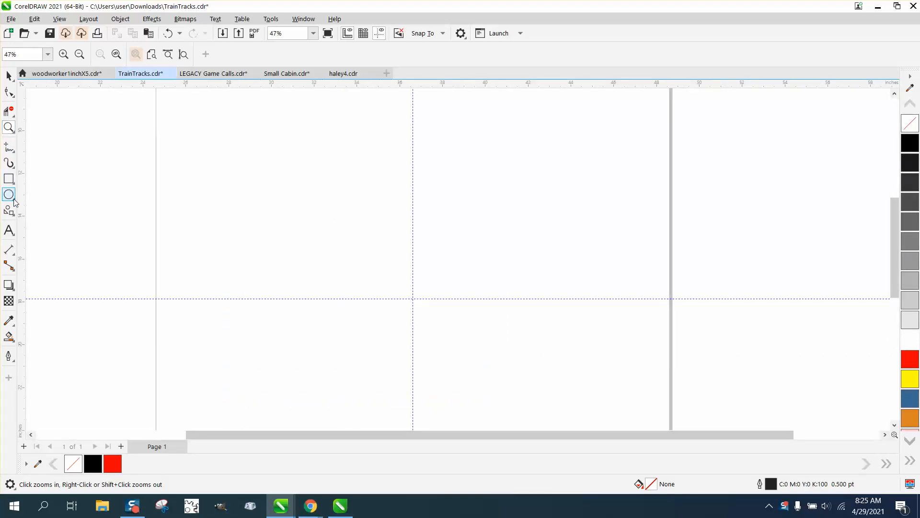
click(10, 193)
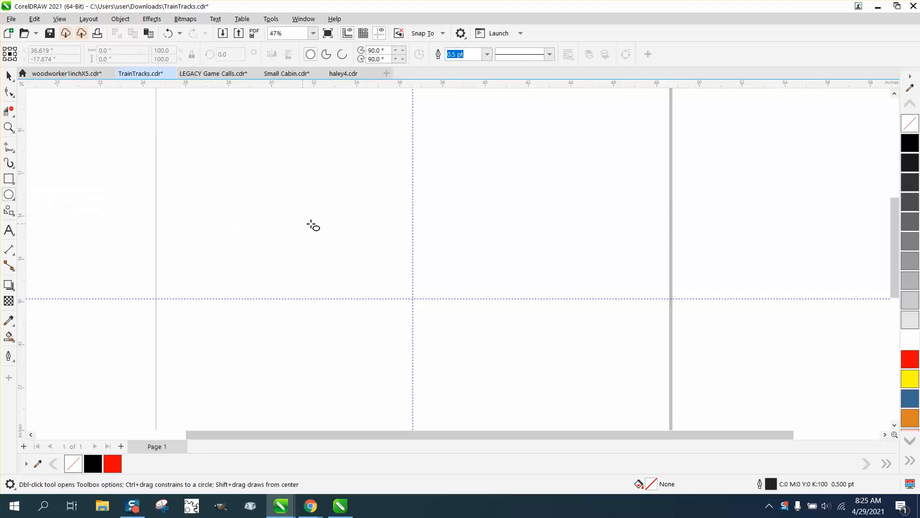
mouse_move(376, 198)
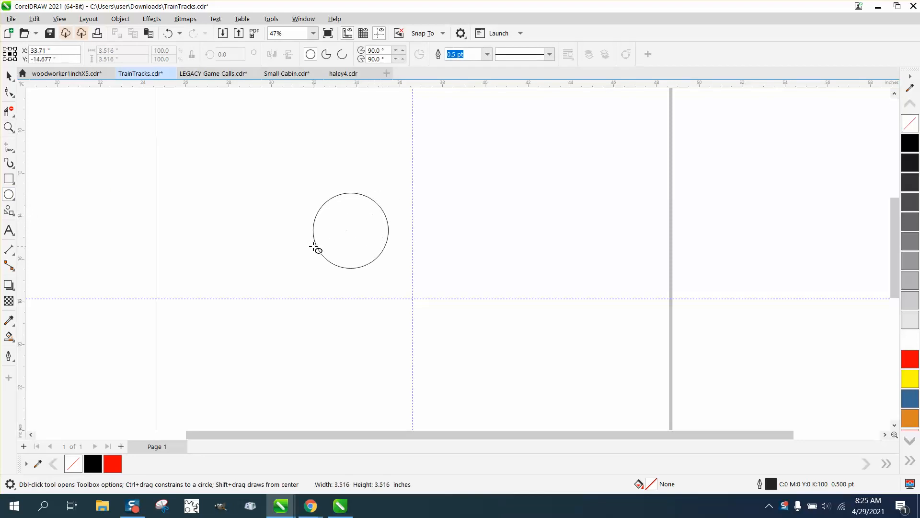
click(349, 230)
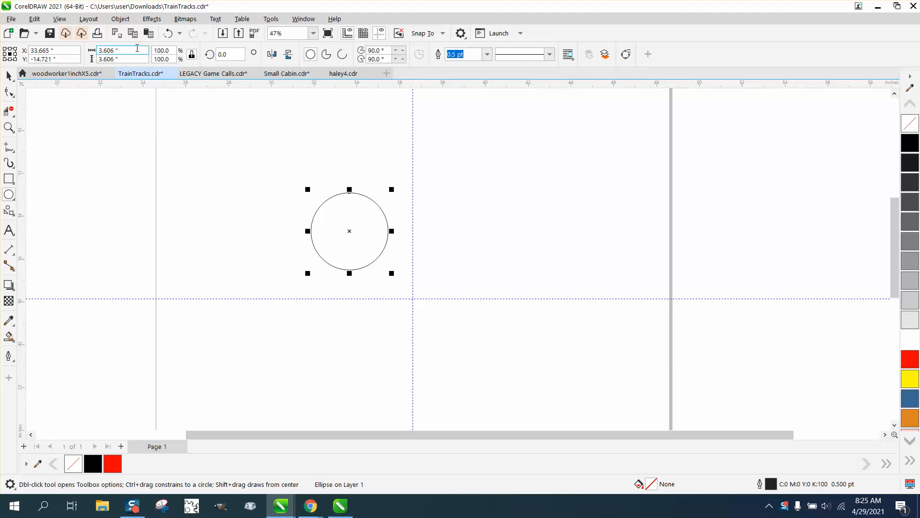
Convert the circle to an editable curve via Object > Convert to Curves, heading to Symmetry.
click(120, 18)
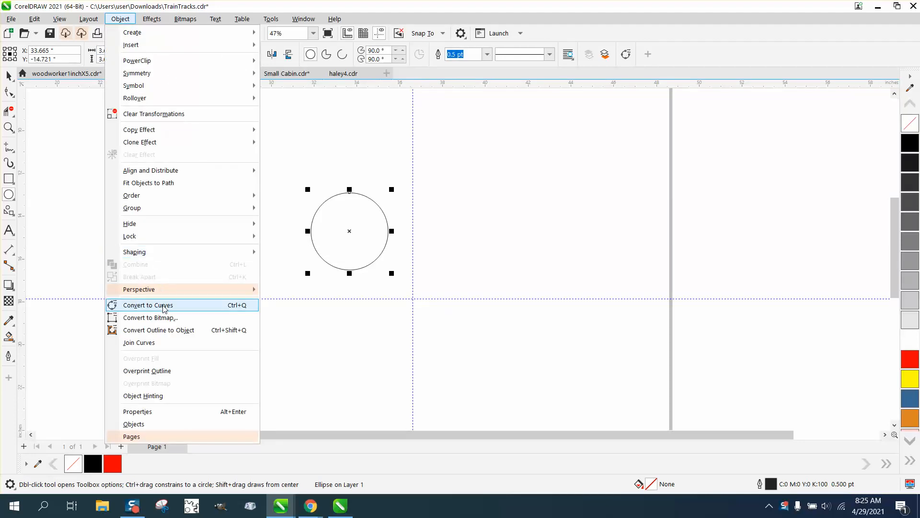
click(147, 304)
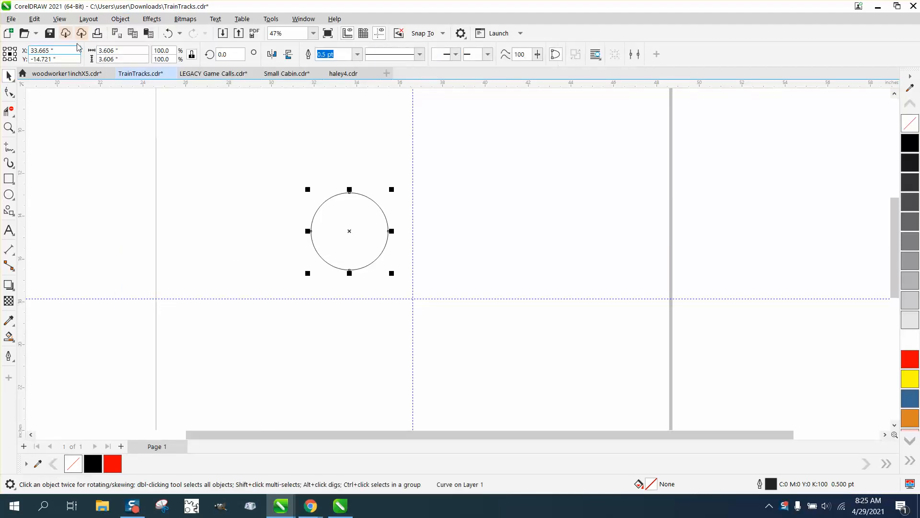
click(120, 19)
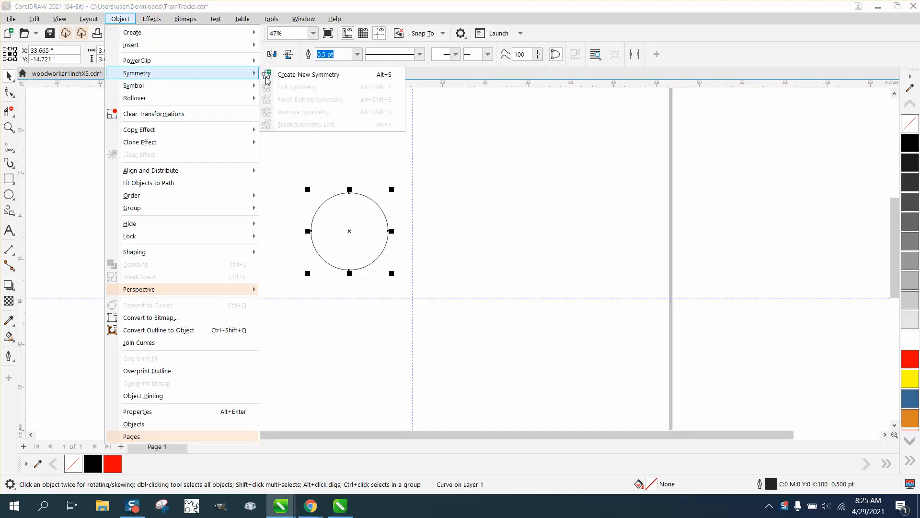
Create a new live symmetry from the curve, mirroring it across a vertical line.
click(308, 74)
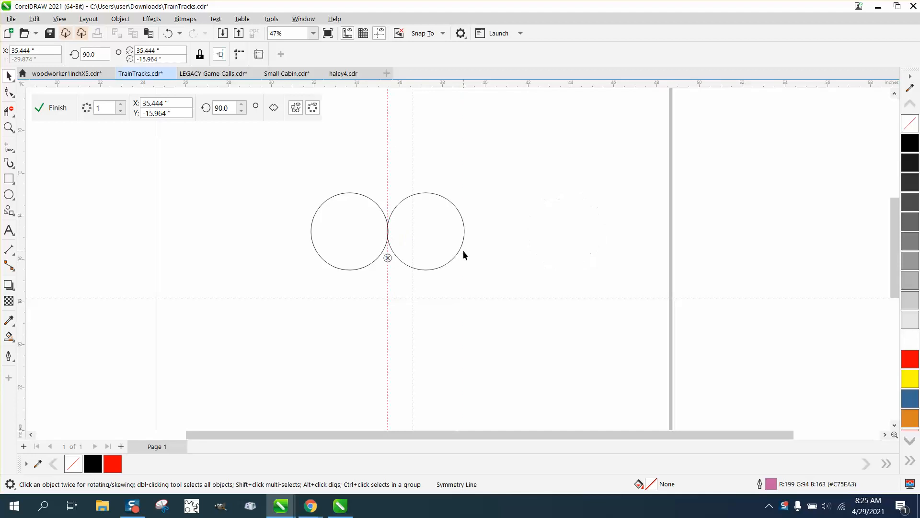
mouse_move(393, 210)
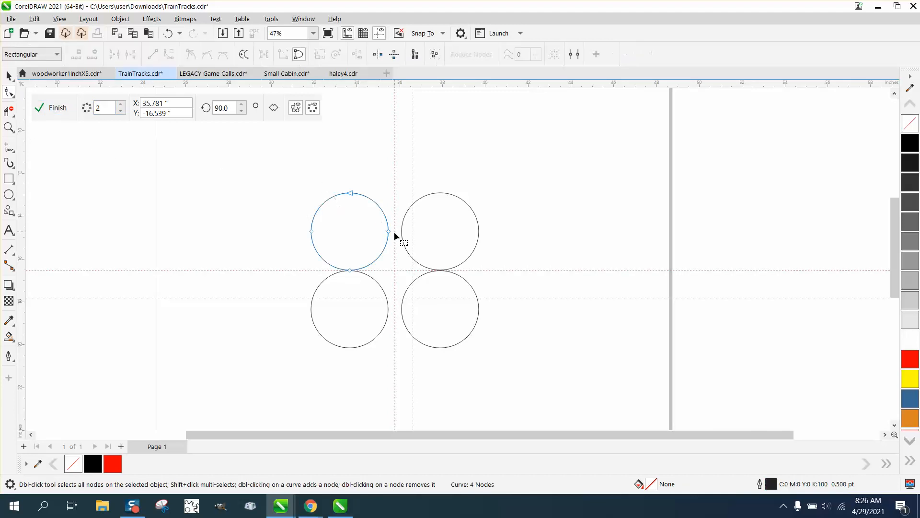
mouse_move(352, 196)
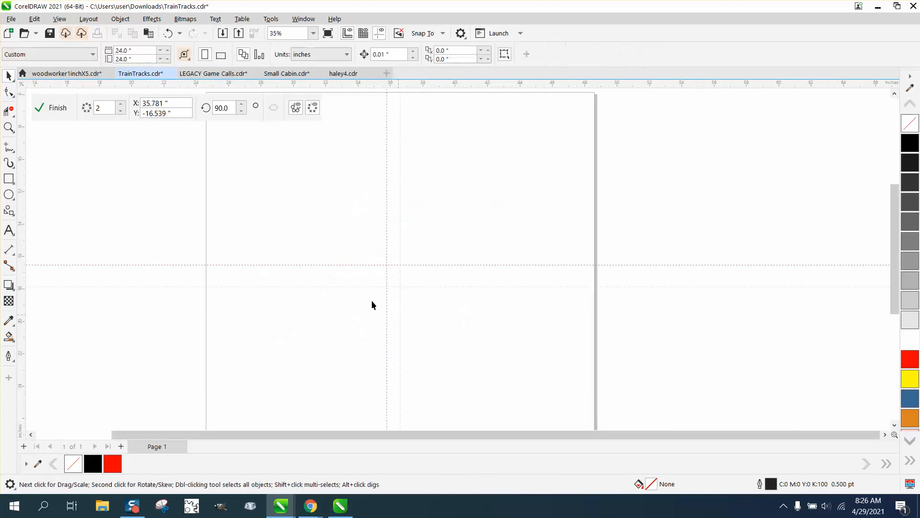
Draw a wavy curve inside the symmetry with a line tool from the Freehand flyout.
click(9, 148)
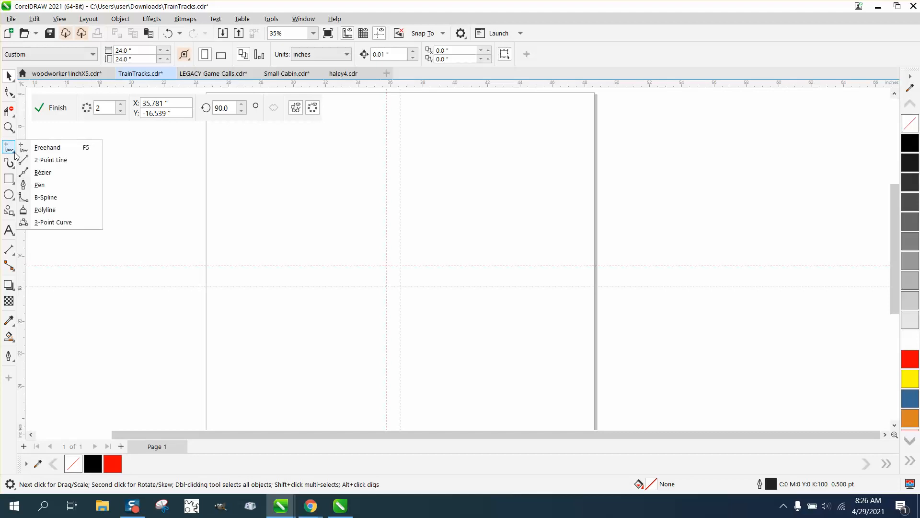
mouse_move(51, 160)
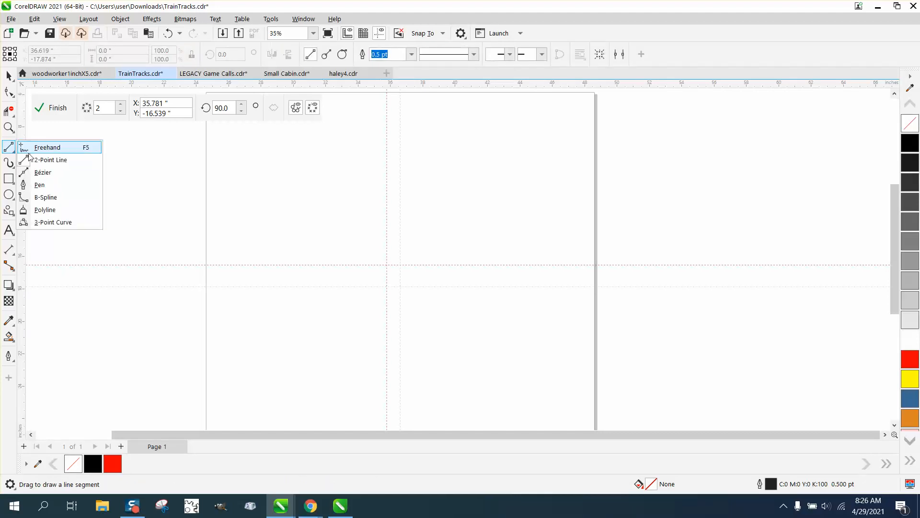
click(48, 146)
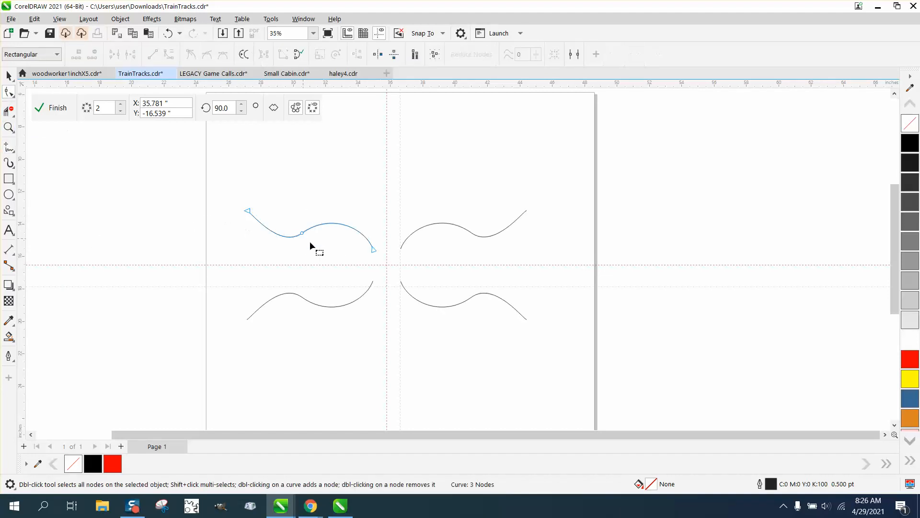
click(10, 128)
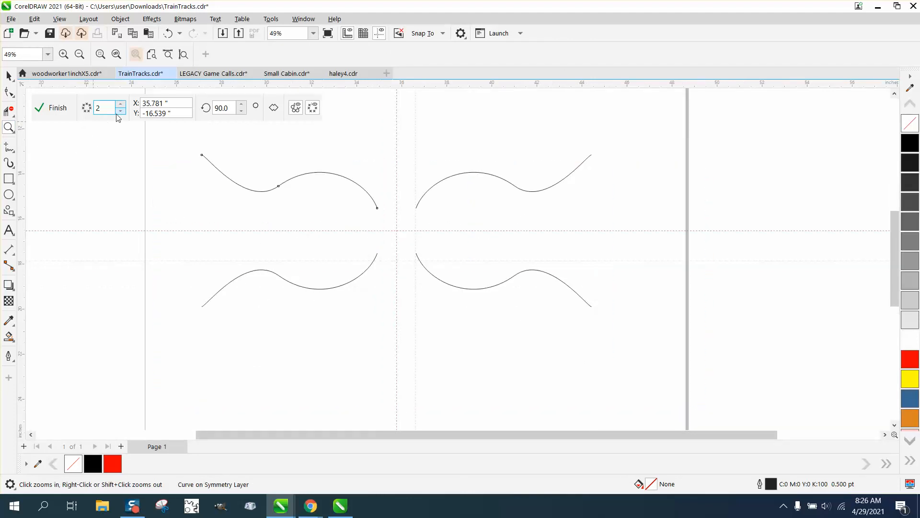
Raise the symmetry lines to 4 so the curve repeats eight times, ready for node editing.
click(121, 105)
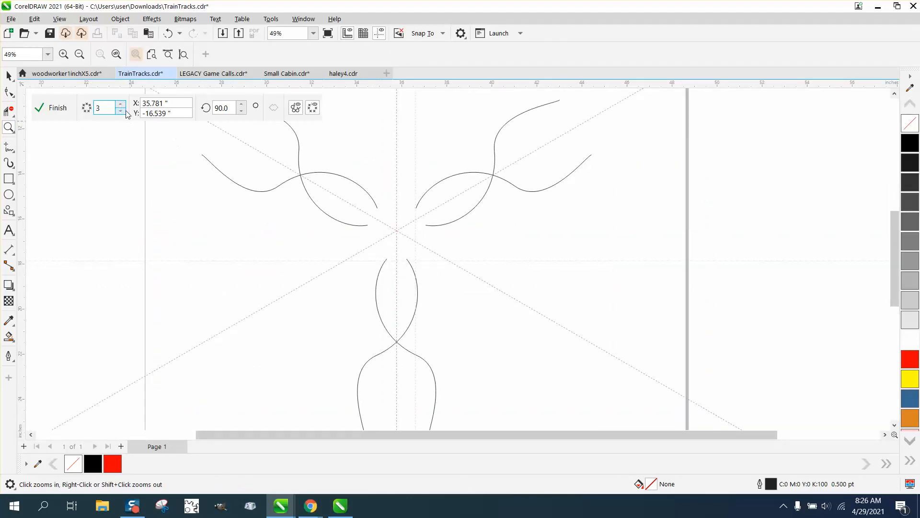
click(120, 105)
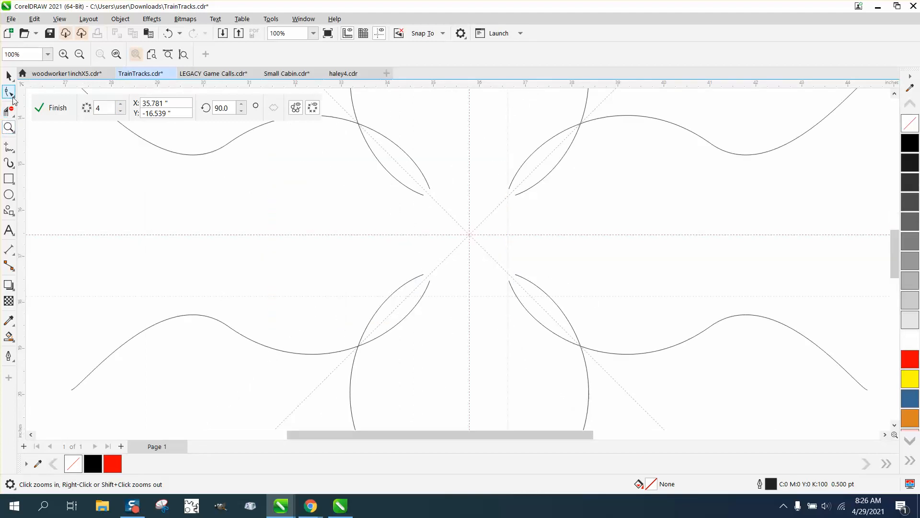
click(8, 127)
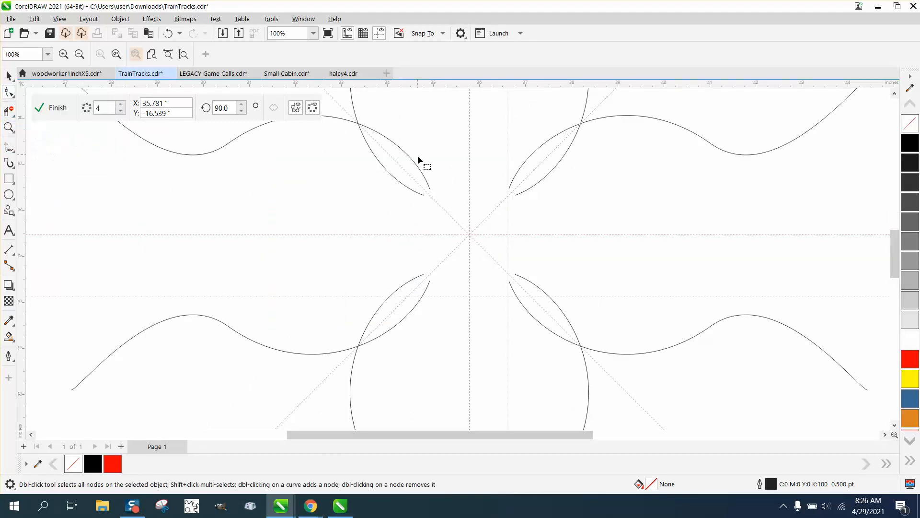
mouse_move(428, 198)
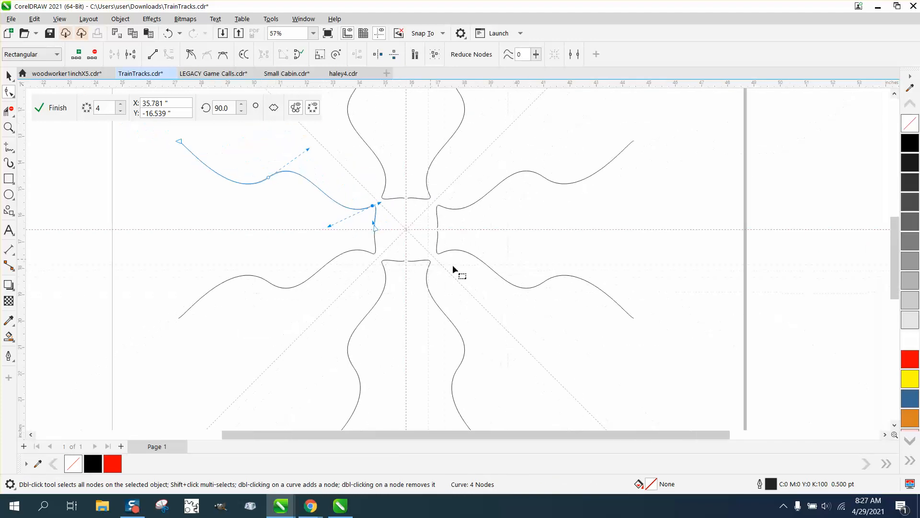
Zoom while reshaping the curve's inner end into a sharp hook with the Shape tool.
scroll(down, 3)
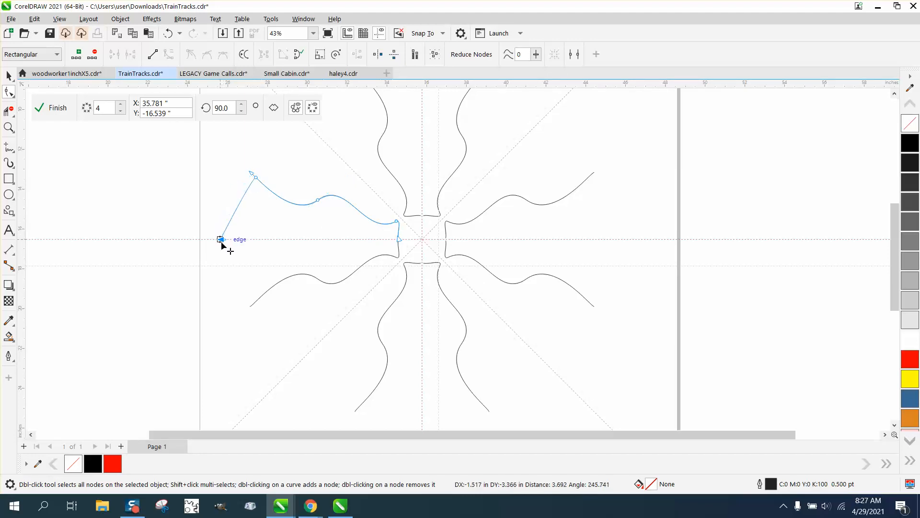
Drag the curve's outer node to a sharp point, closing the copies into a leaf-tipped cross.
click(220, 238)
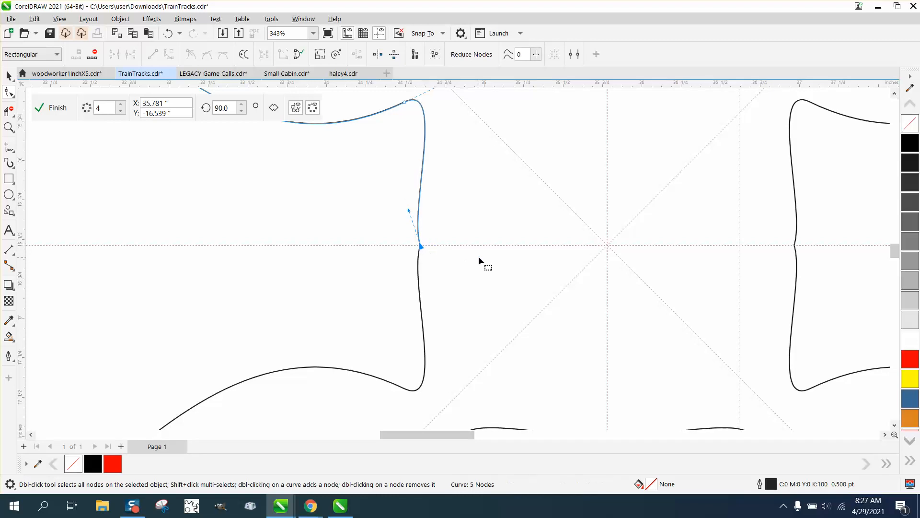
scroll(down, 3)
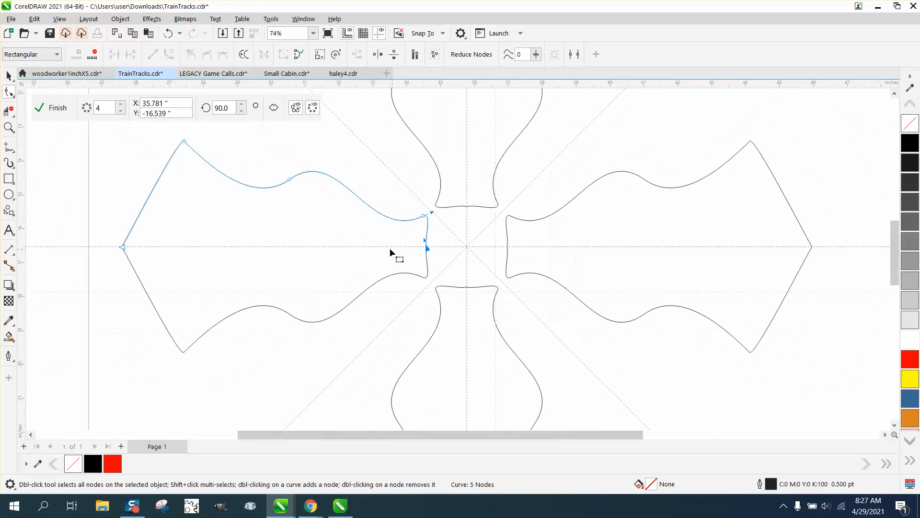
scroll(down, 3)
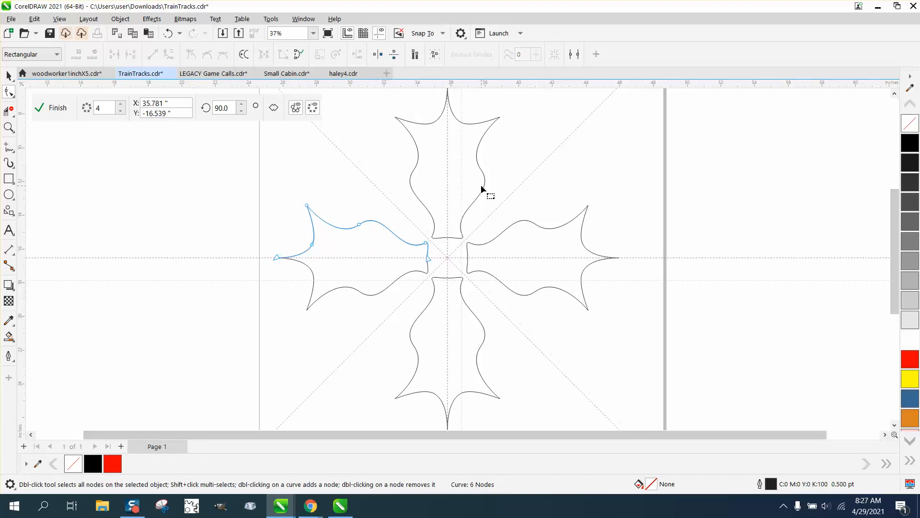
mouse_move(393, 237)
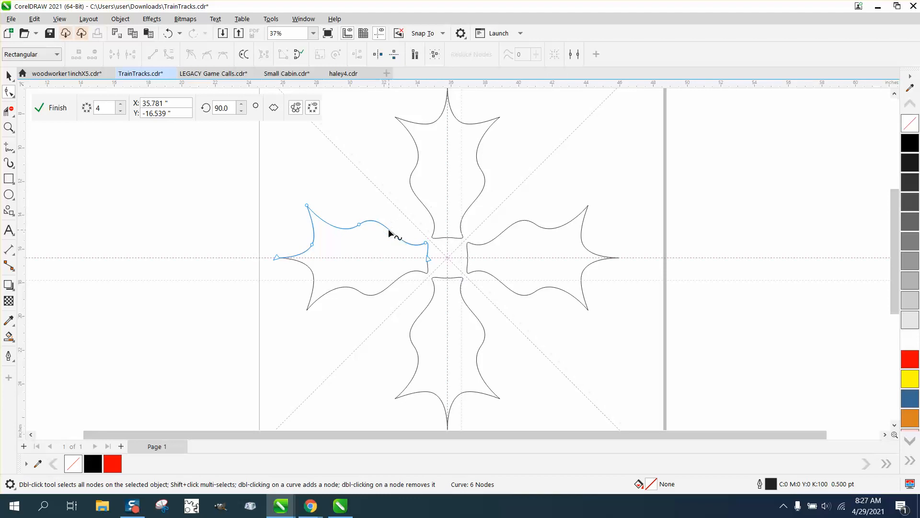